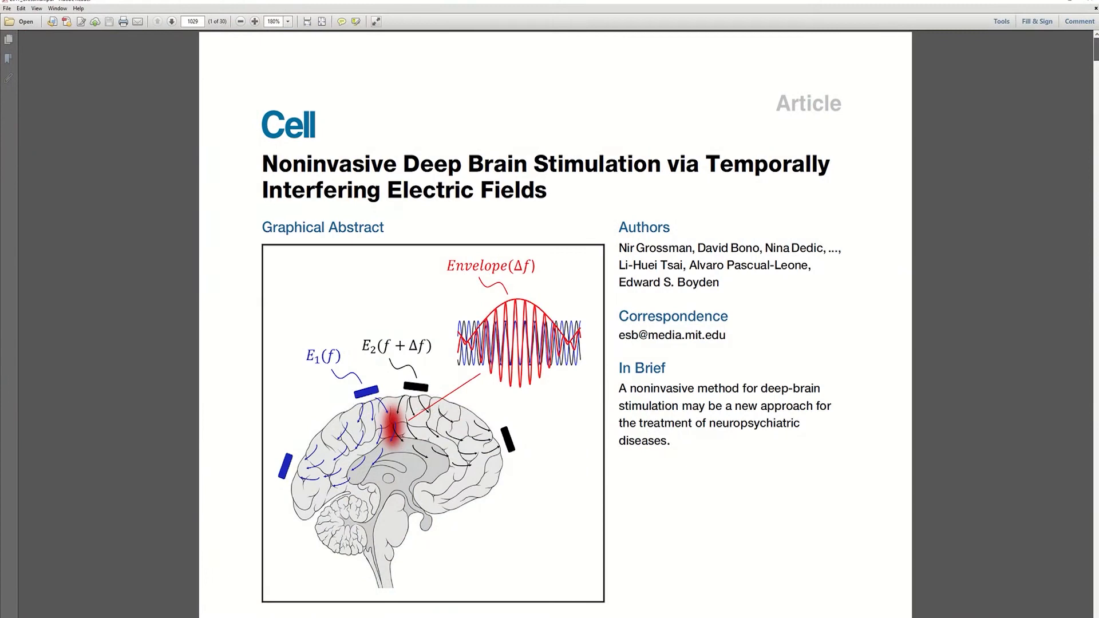
scroll("down", 3)
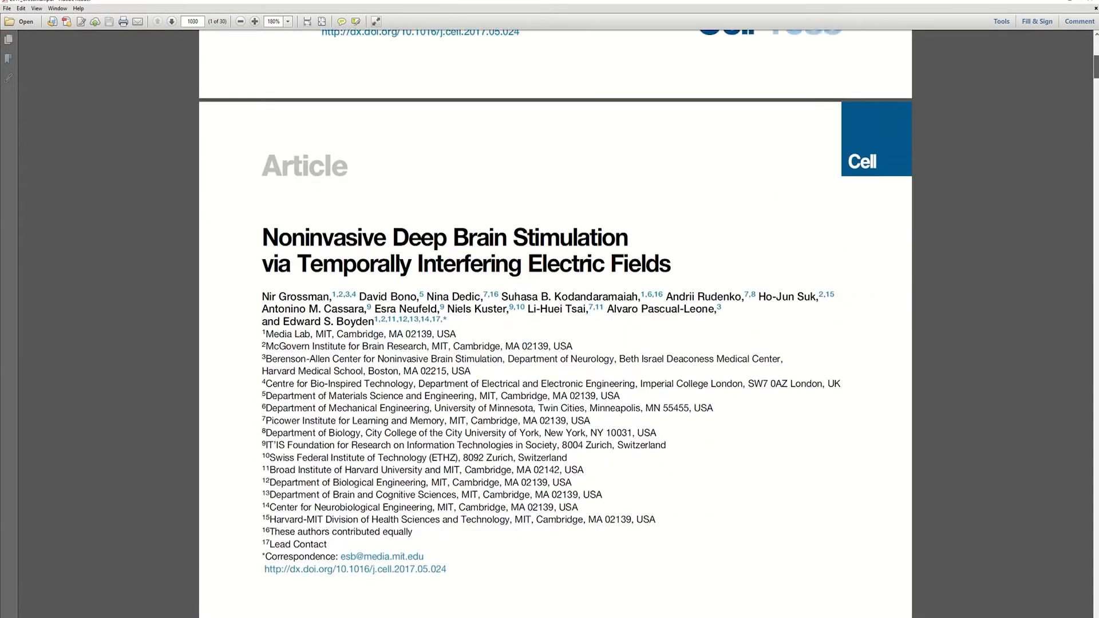
scroll("down", 3)
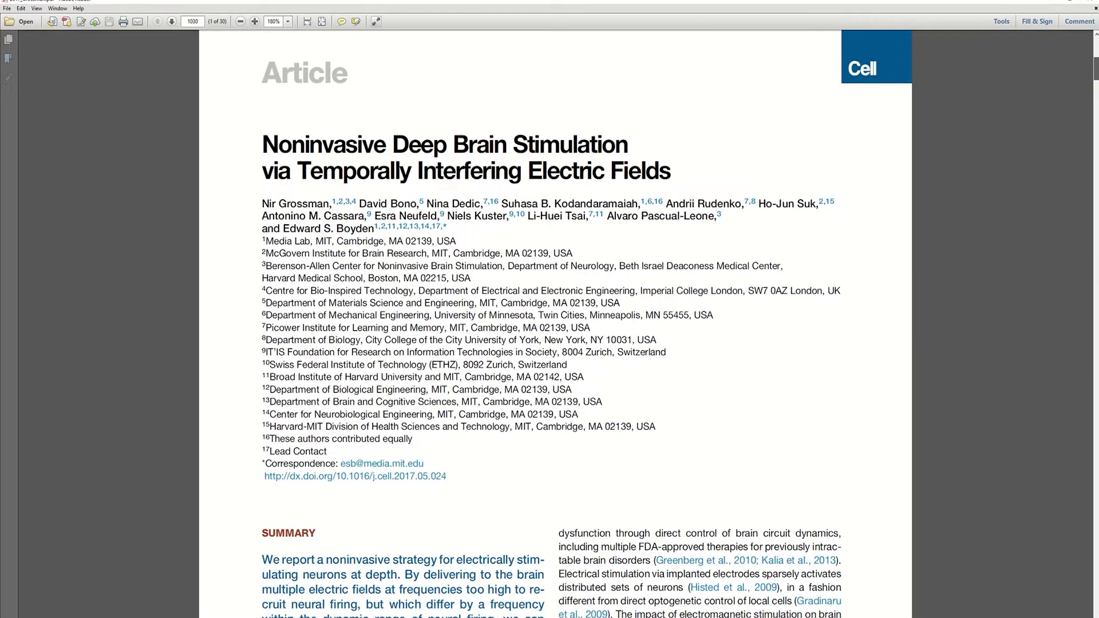
scroll("down", 3)
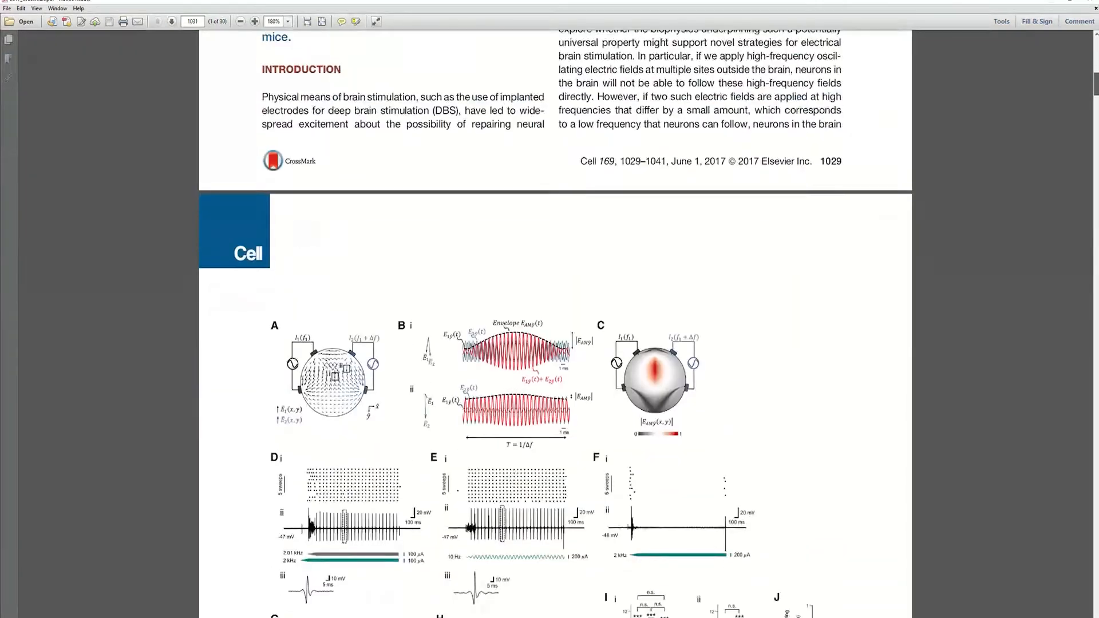
scroll("down", 3)
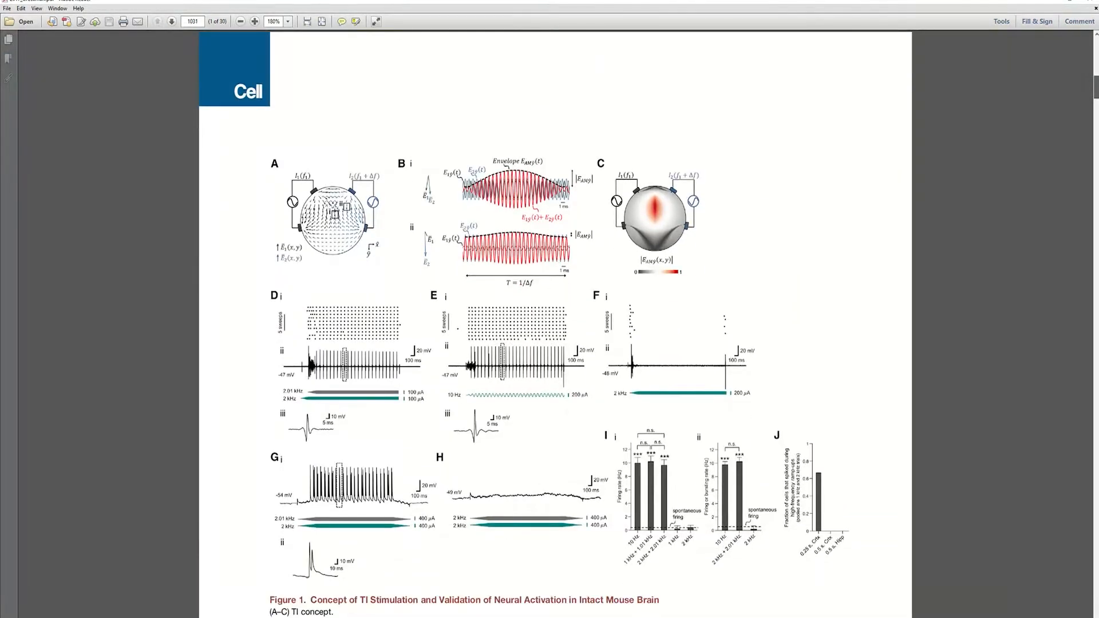
scroll("down", 3)
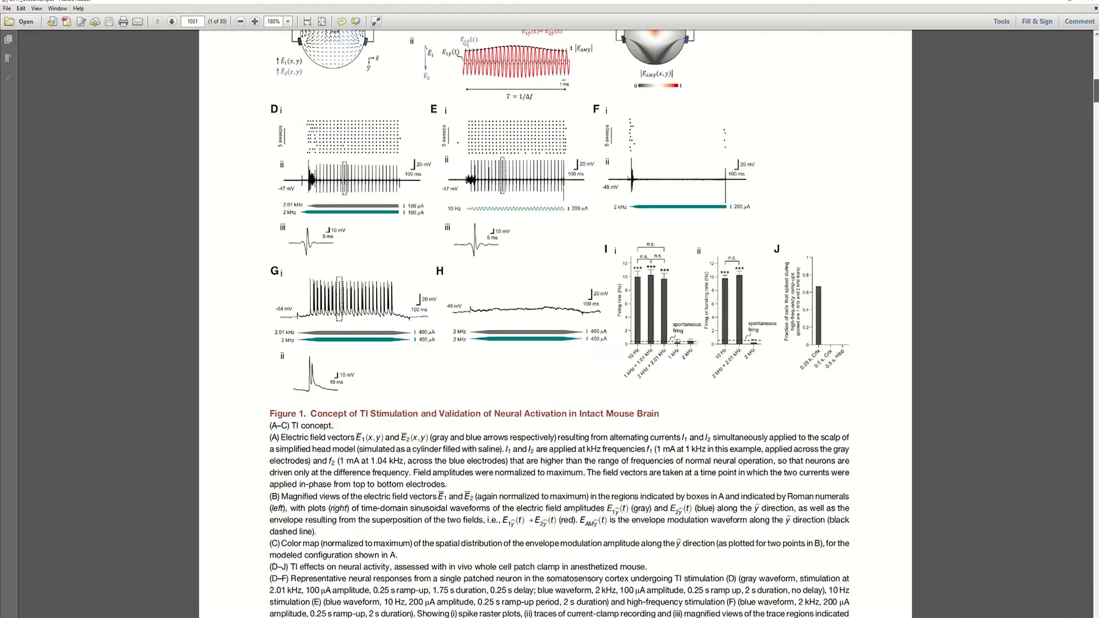